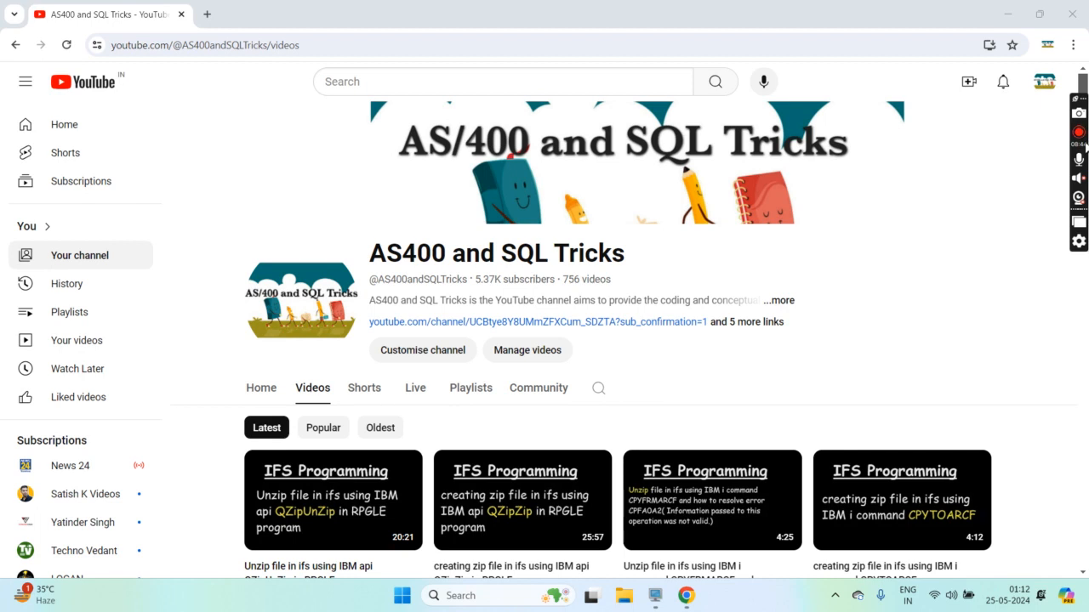
Browse the PTFCHECK member with PDM option 5, then leave the browse.
key("alt+tab")
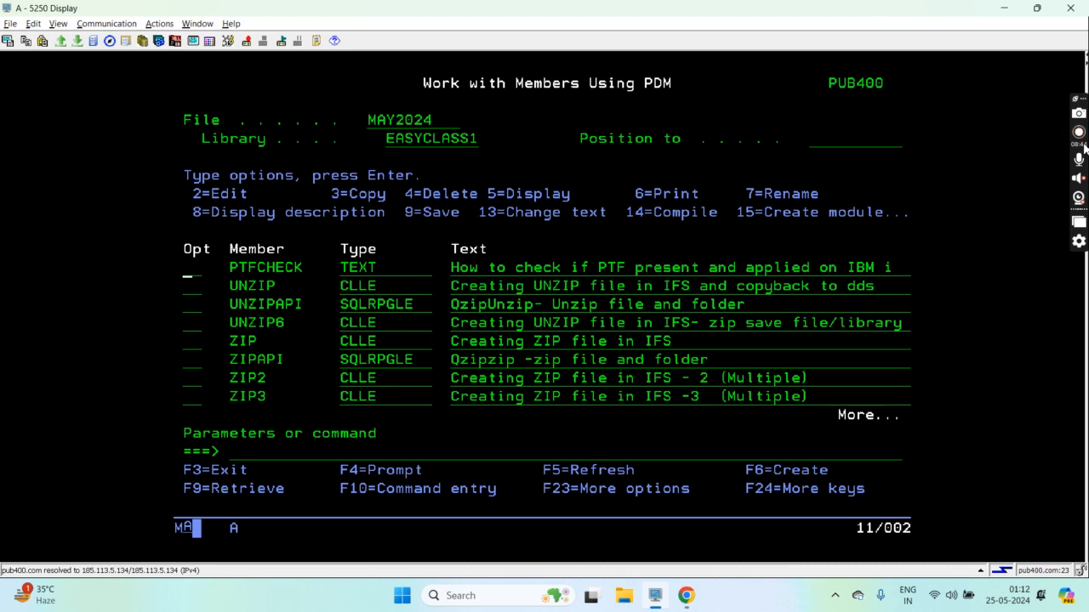
type("5")
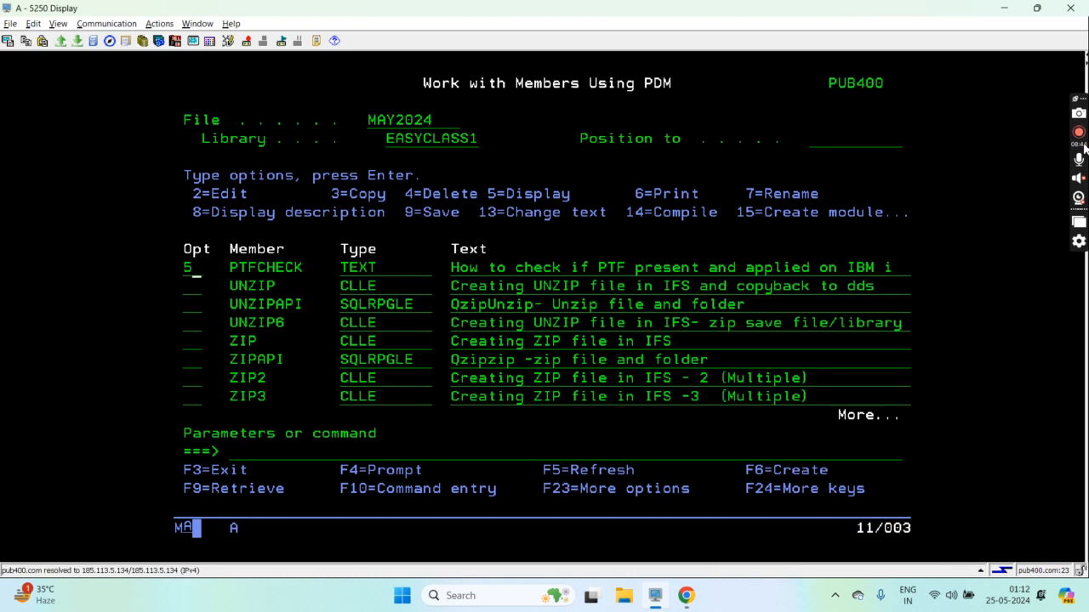
key("Enter")
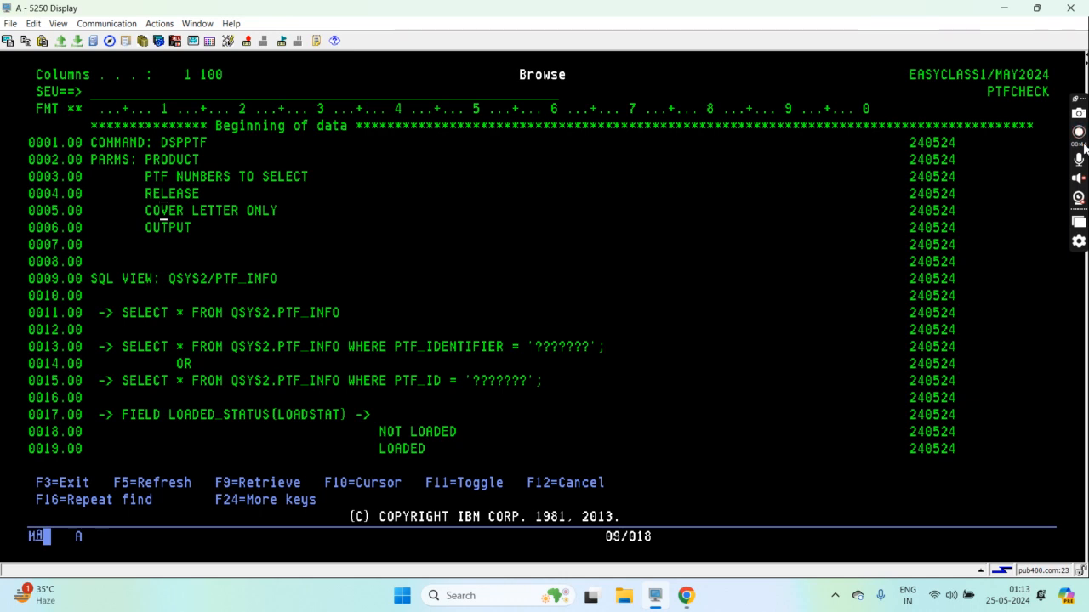
key("Down")
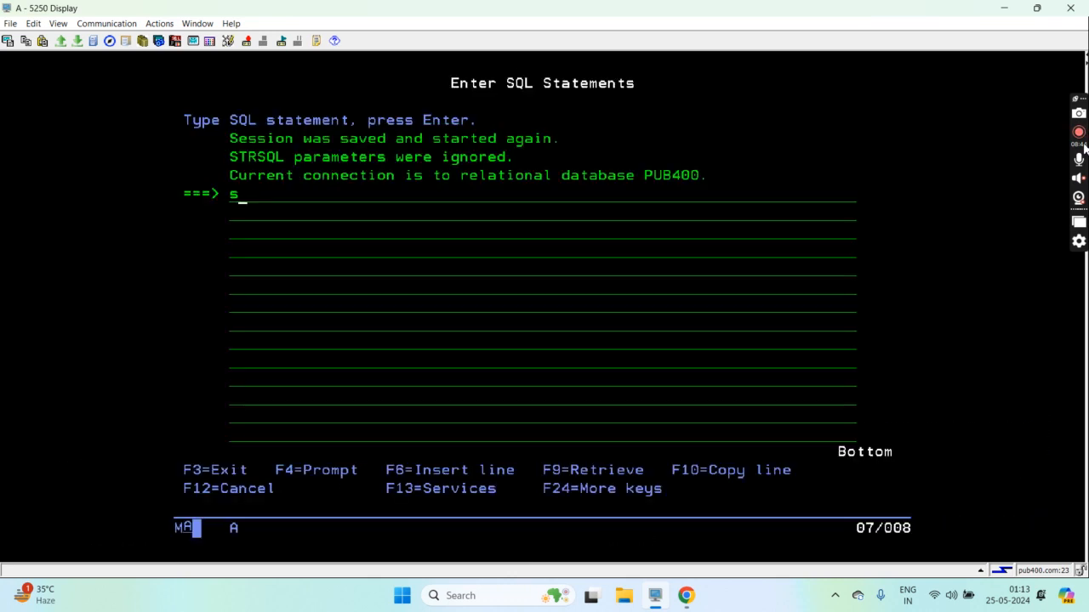
Draft 'select * from QSYS2/PTF_INFO' in SQL and return to the PTFCHECK browse.
type("elect")
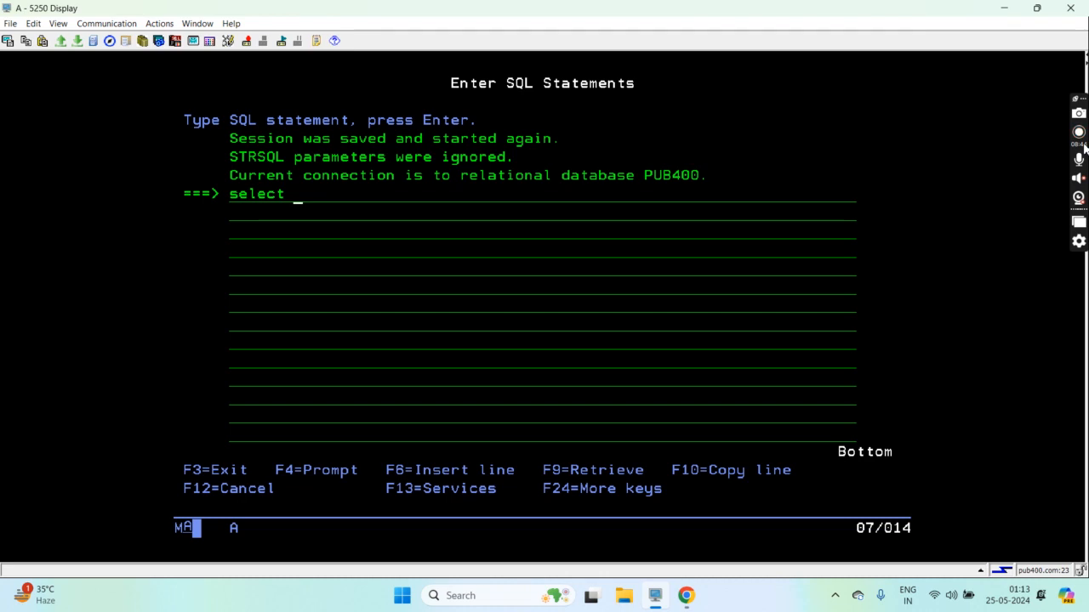
type("* from QSYS2/PTF_INFO")
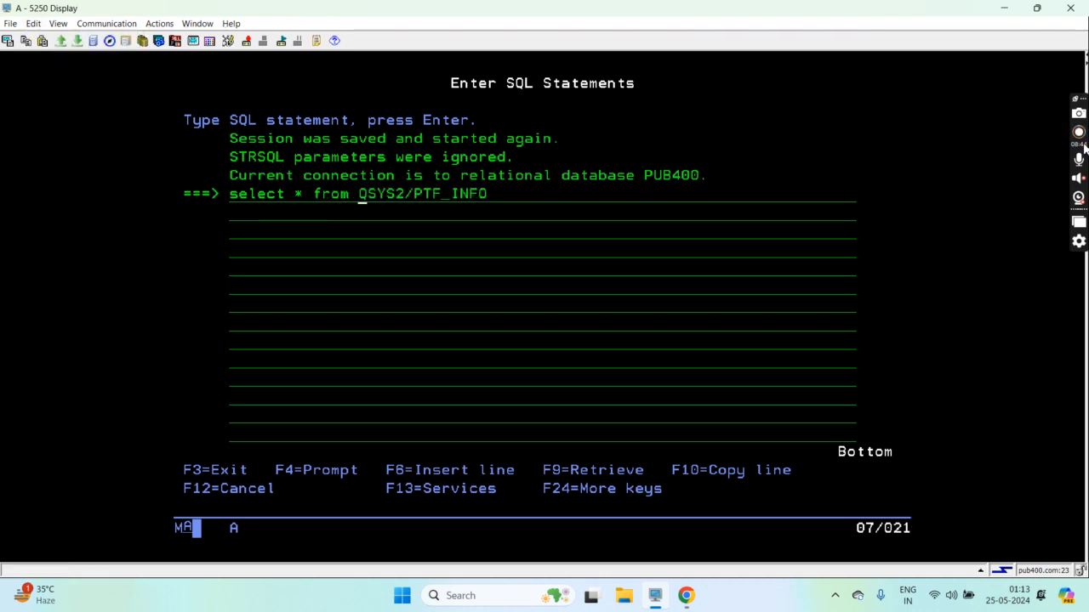
key("enter")
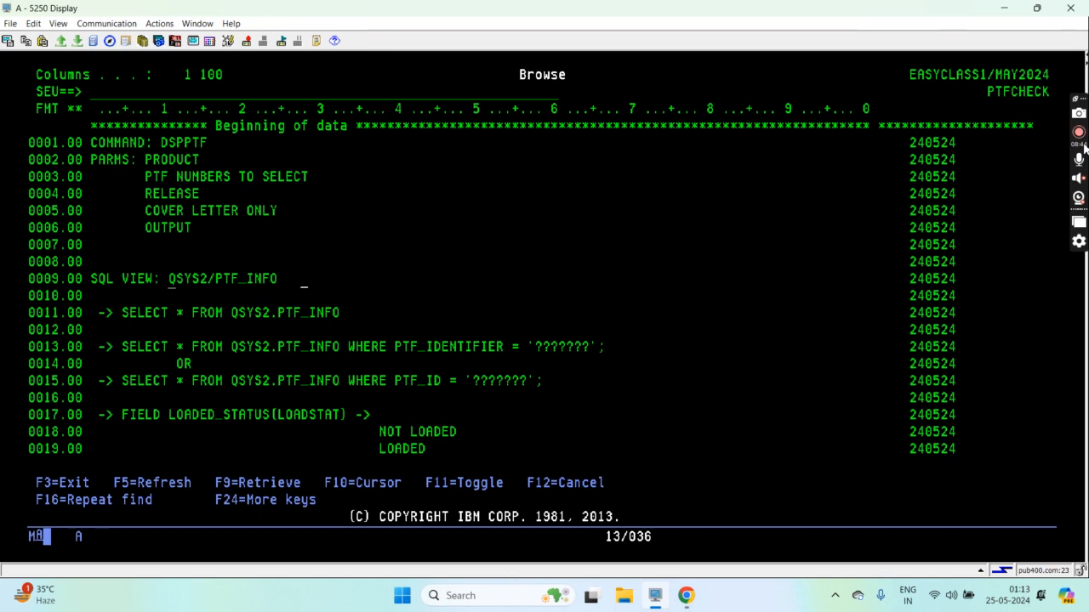
Scroll PTFCHECK to End of data, showing LOADED_STATUS values through SUPERCEDED.
scroll("down", 3)
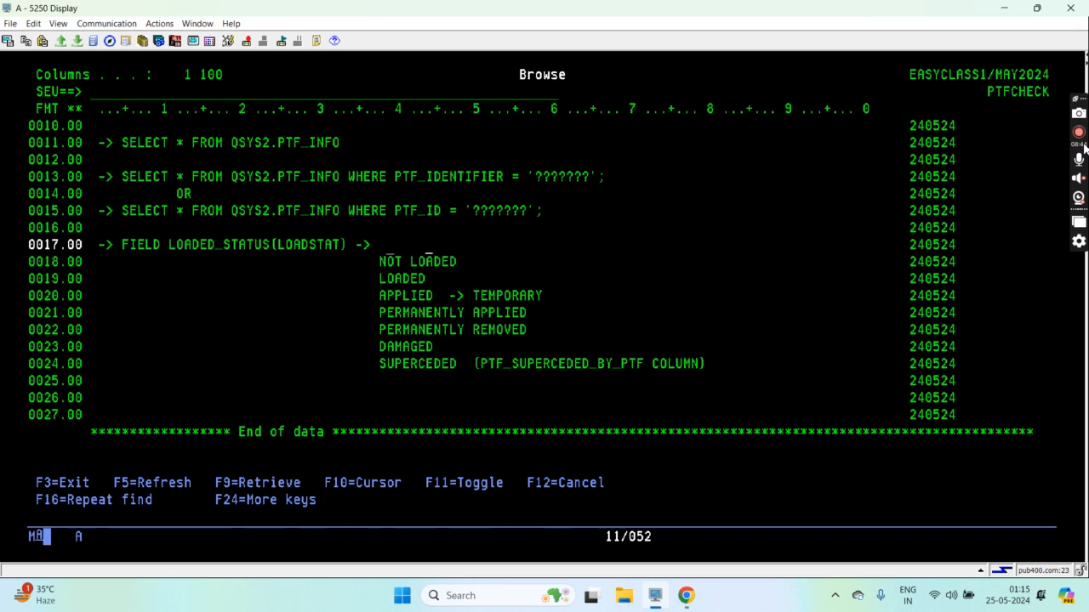
Review the PTFCHECK loaded-status notes at End of data without editing.
key("Down")
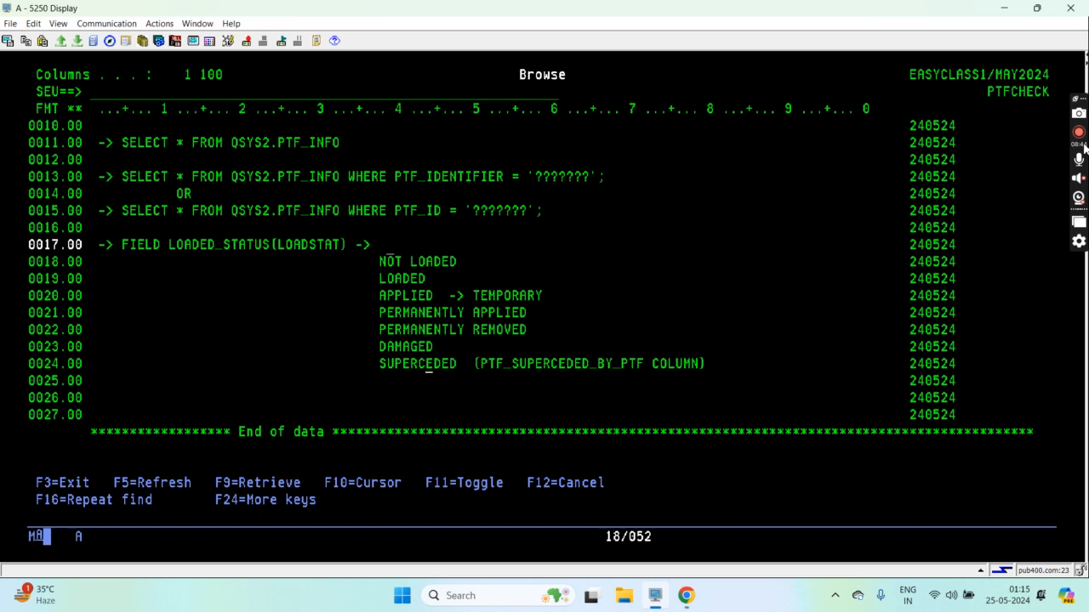
mouse_move(572, 175)
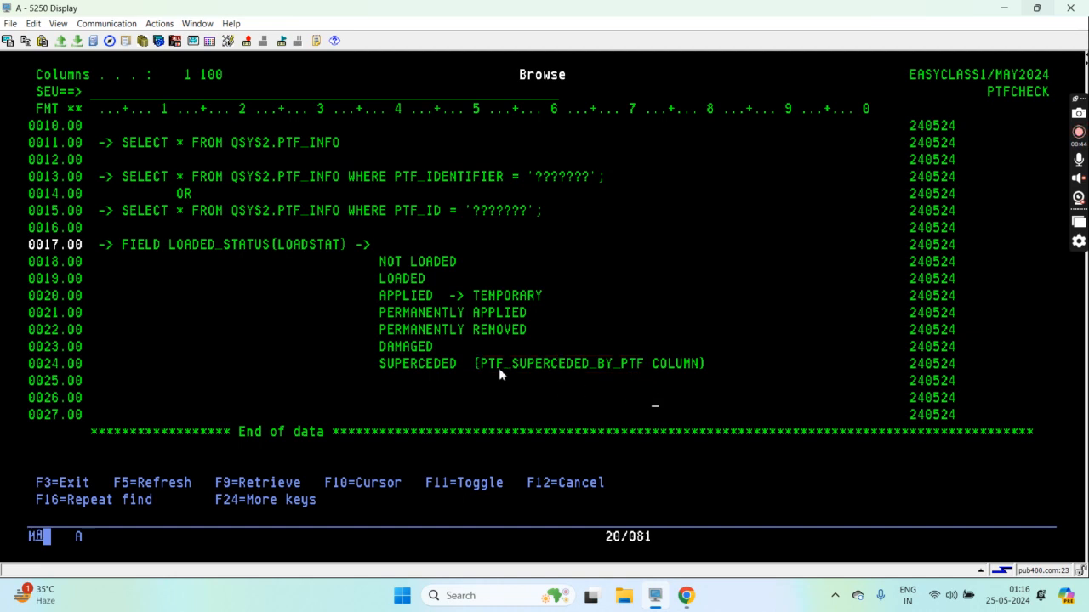
mouse_move(382, 372)
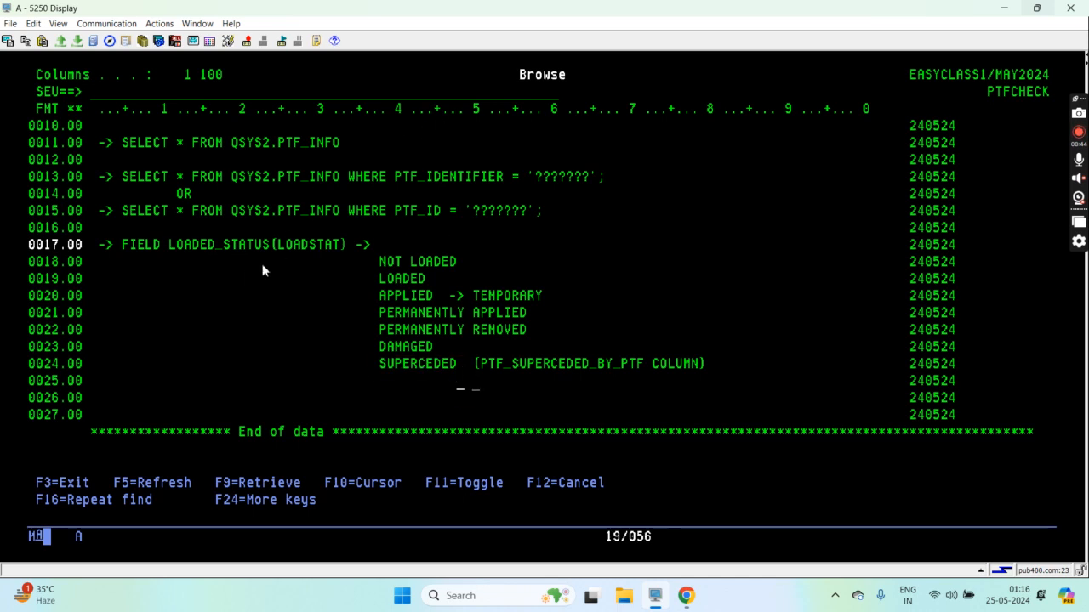
left_click_drag(228, 244, 336, 252)
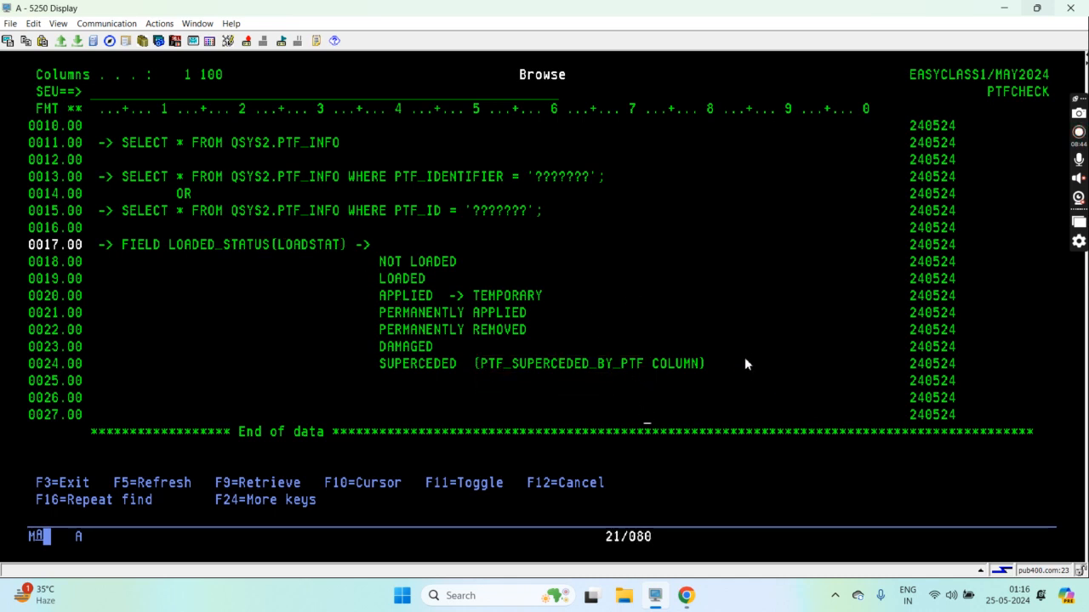
mouse_move(711, 317)
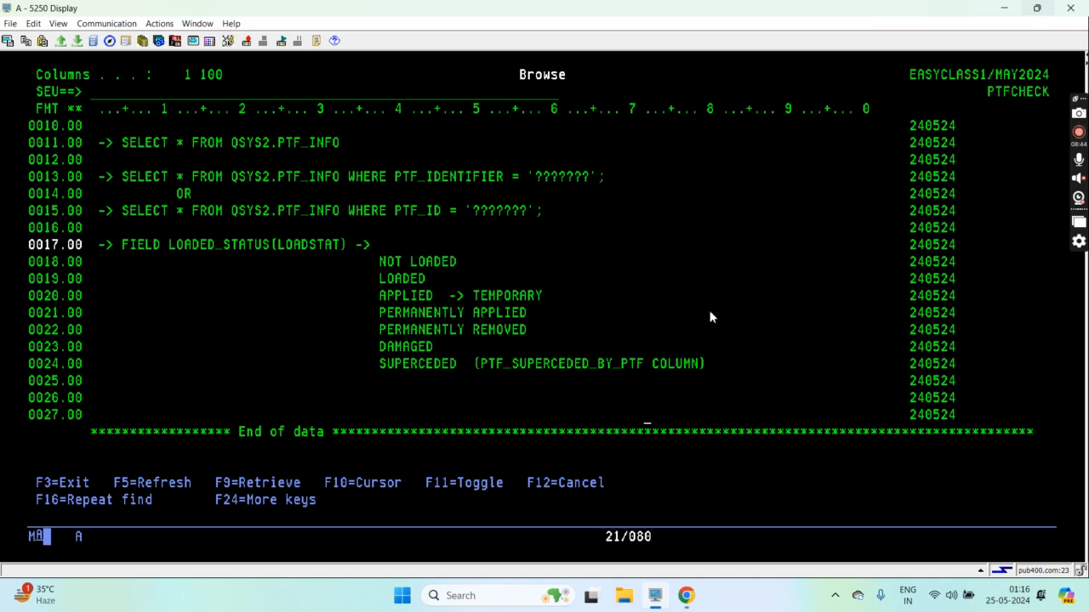
mouse_move(597, 389)
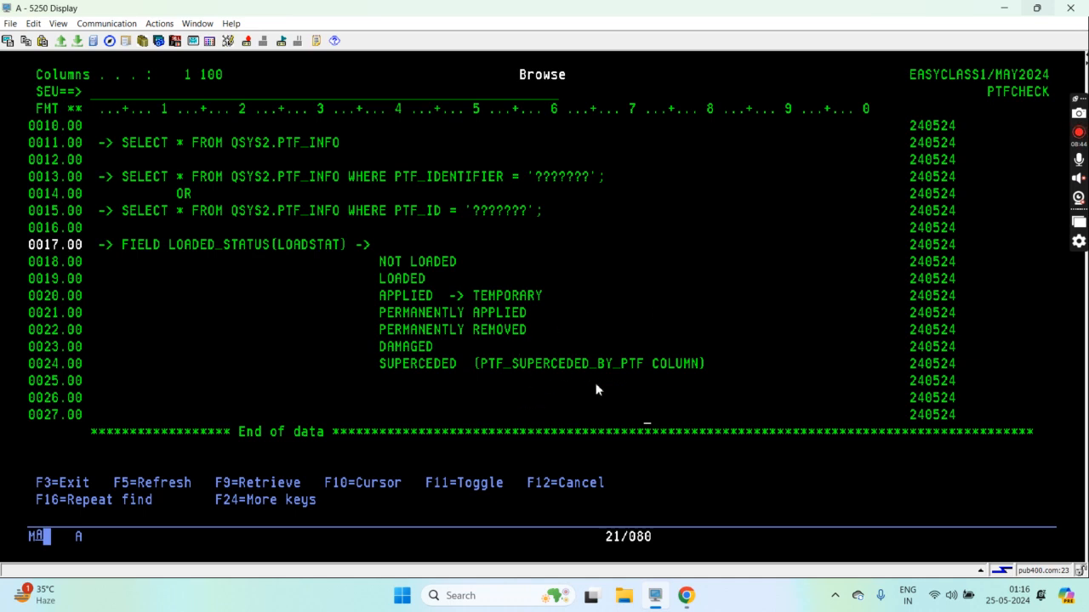
mouse_move(641, 311)
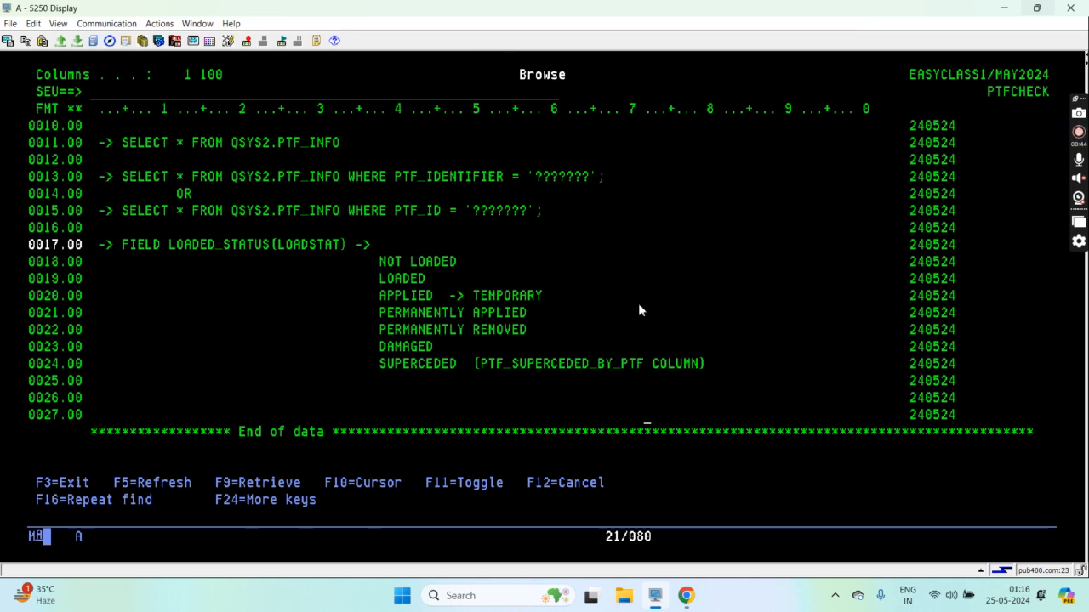
mouse_move(512, 223)
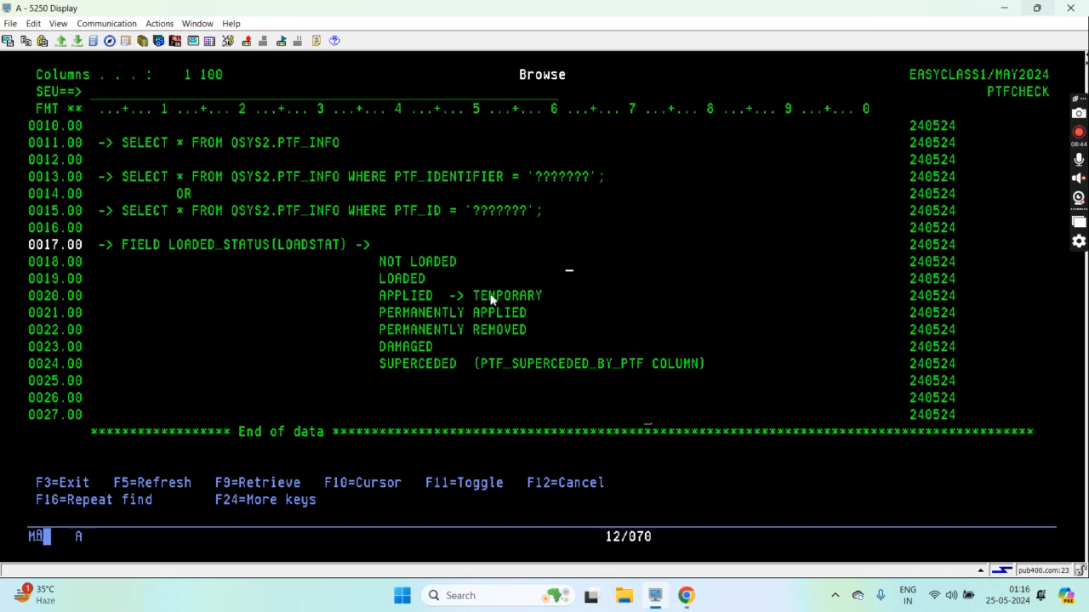
mouse_move(249, 317)
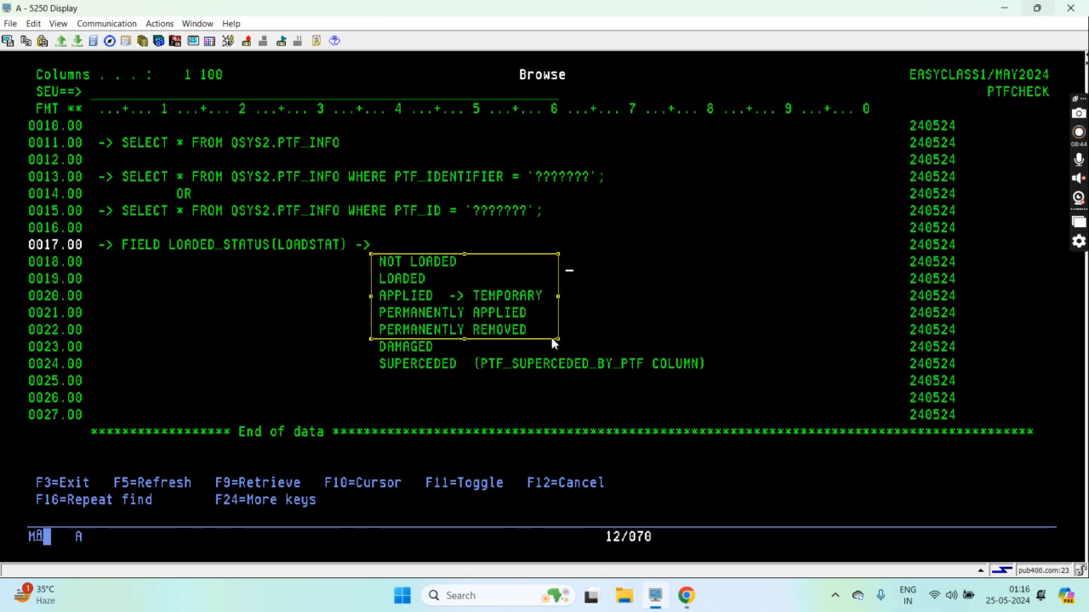
mouse_move(552, 340)
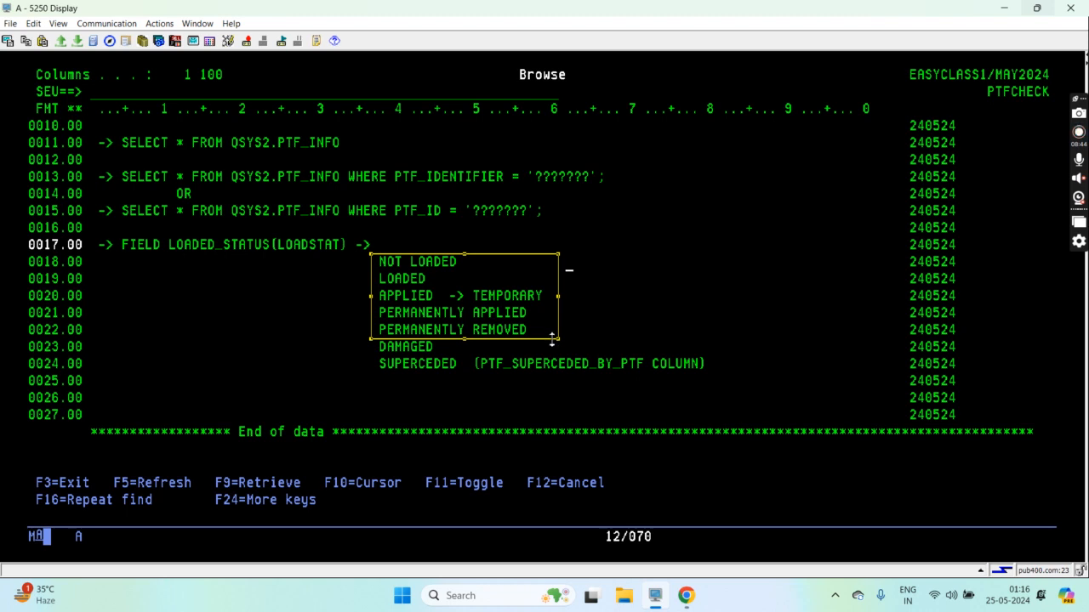
mouse_move(722, 355)
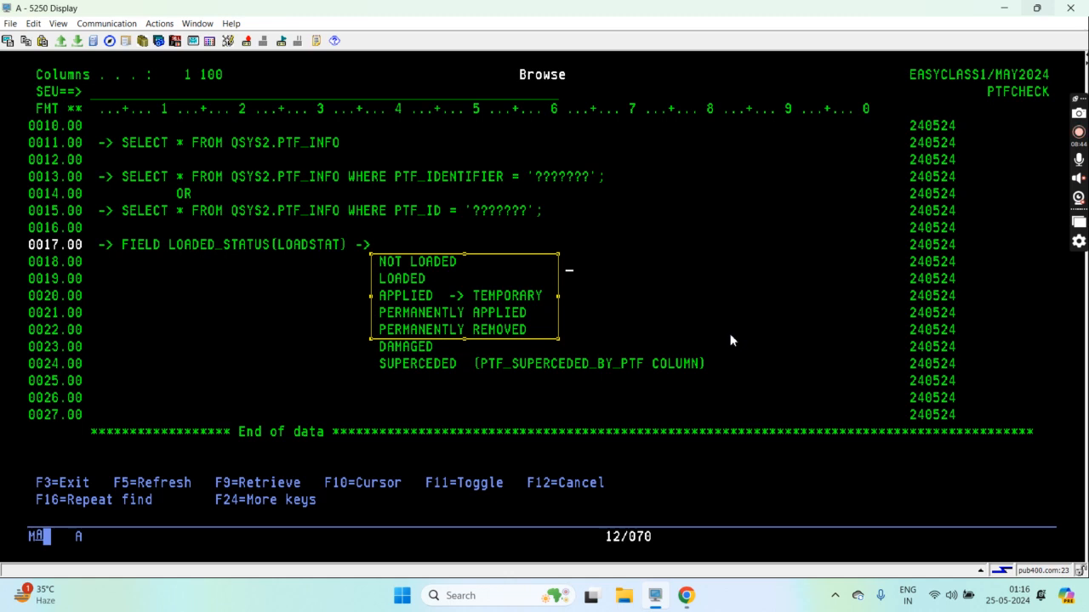
mouse_move(740, 356)
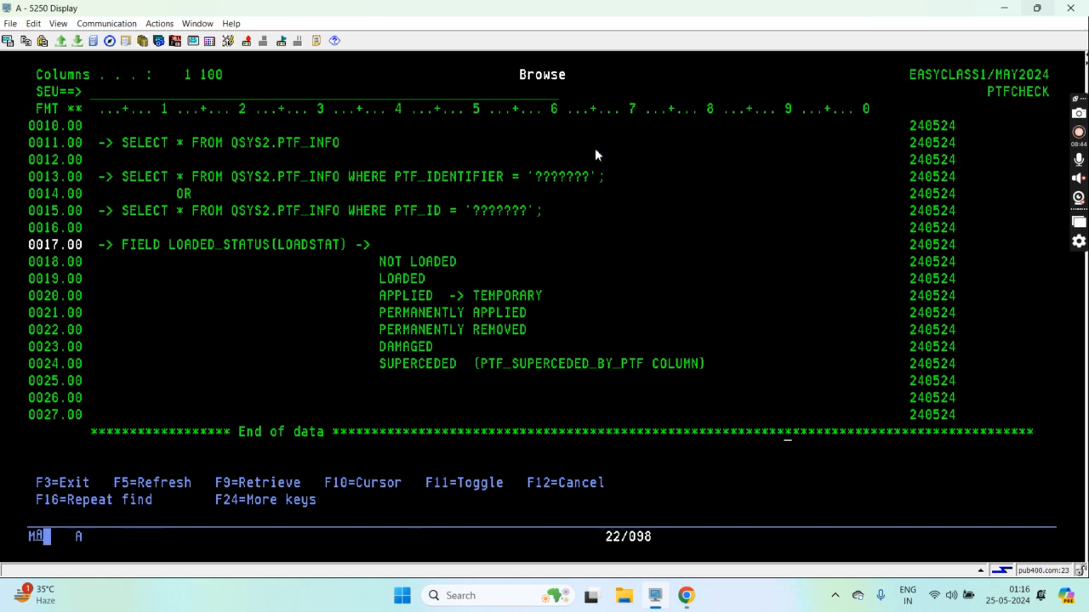
mouse_move(458, 251)
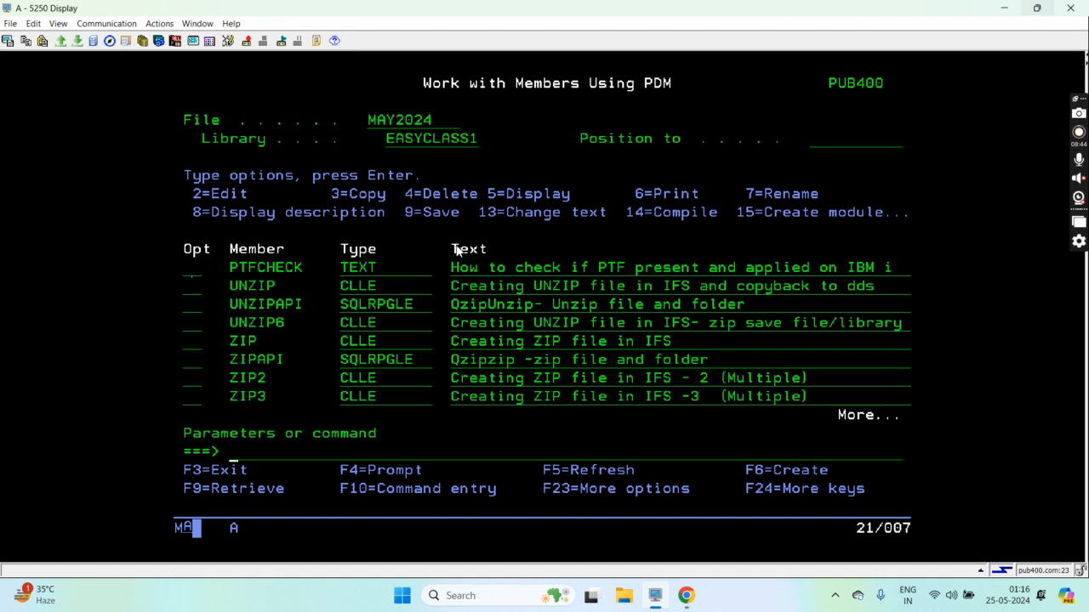
Run DSPFFD on QSYS2/PTF_INFO to show its field description report.
type("dspff")
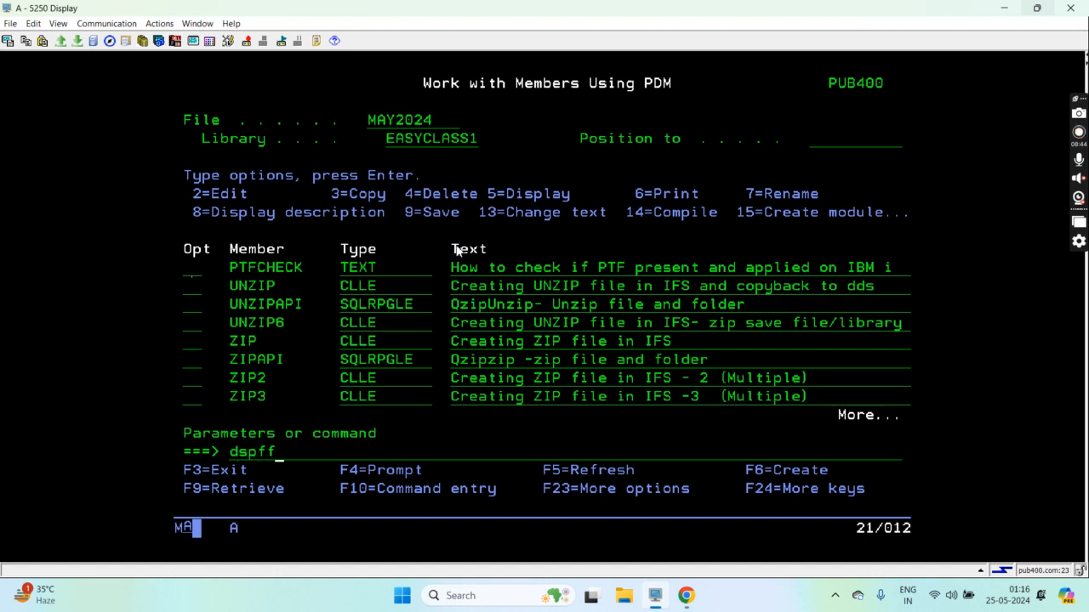
key("Enter")
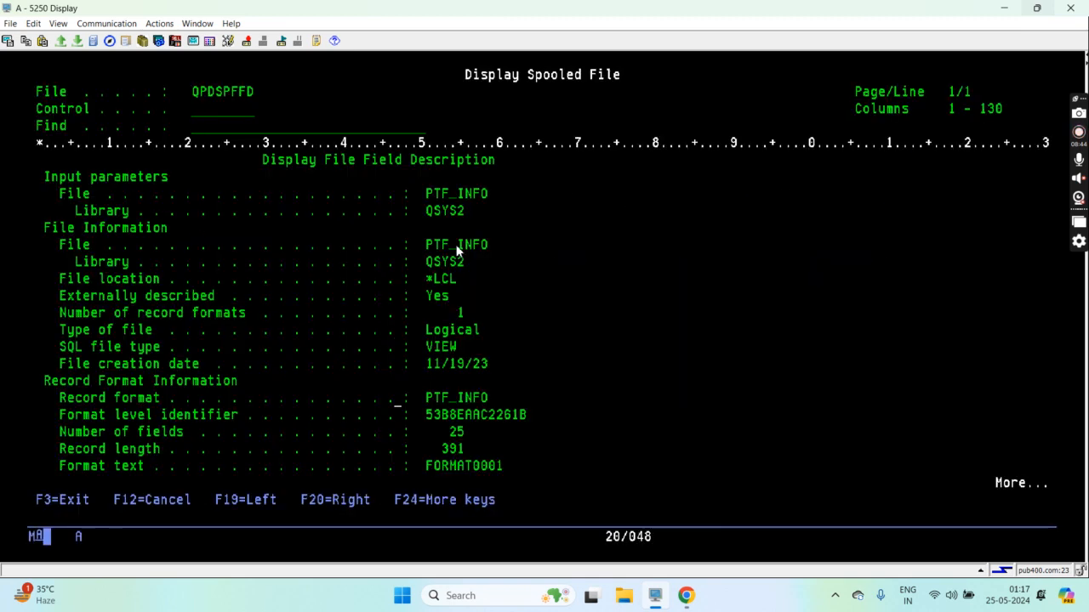
Page through the PTF_INFO field report to page 4, covering LOADSTAT and IPLACT.
key("pagedown")
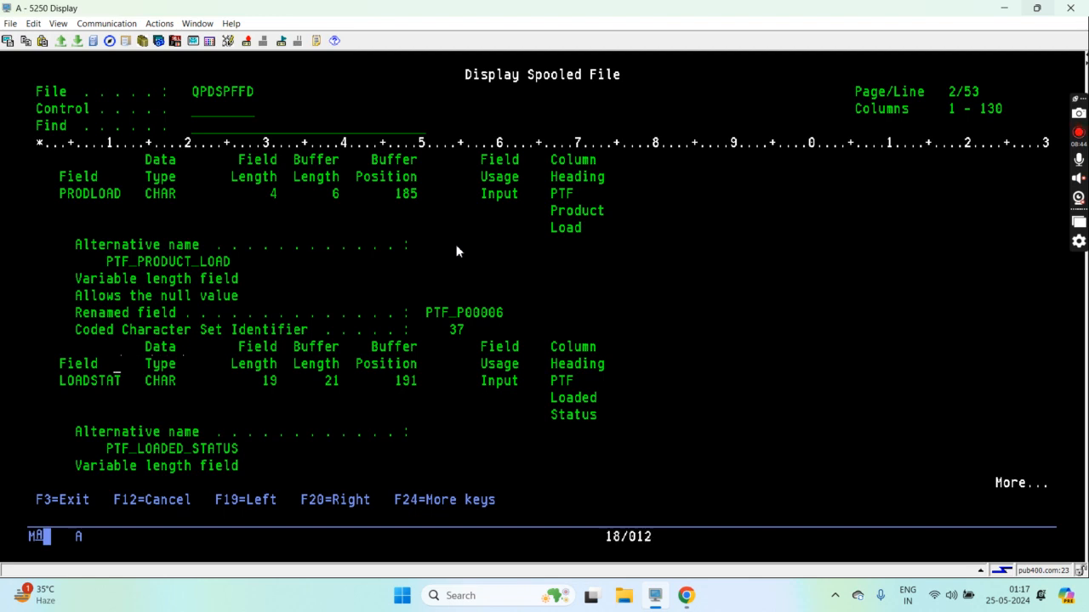
key("Down")
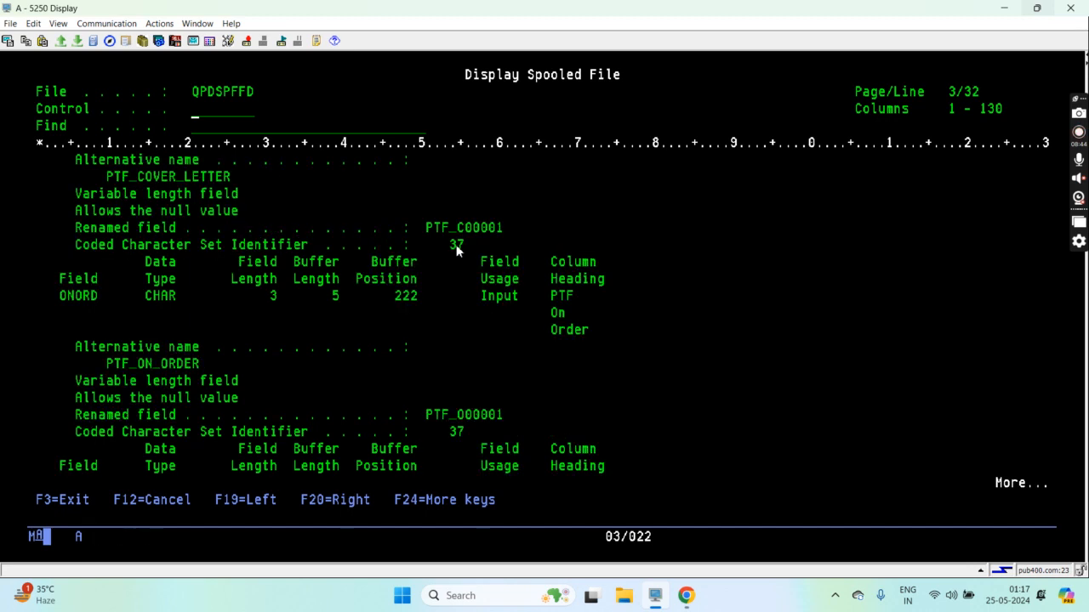
key("PageDown")
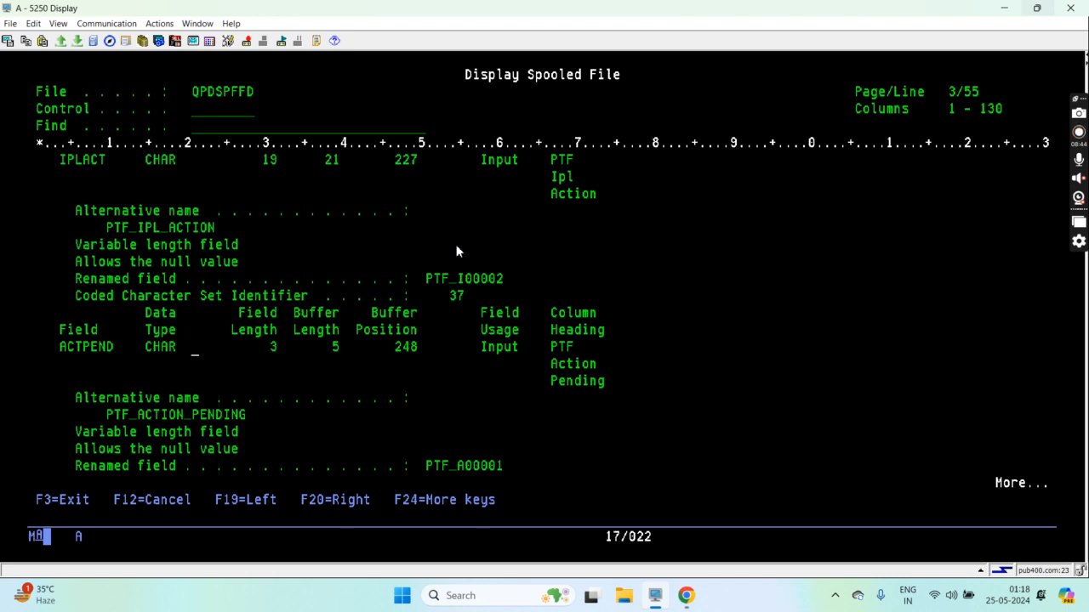
key("PageDown")
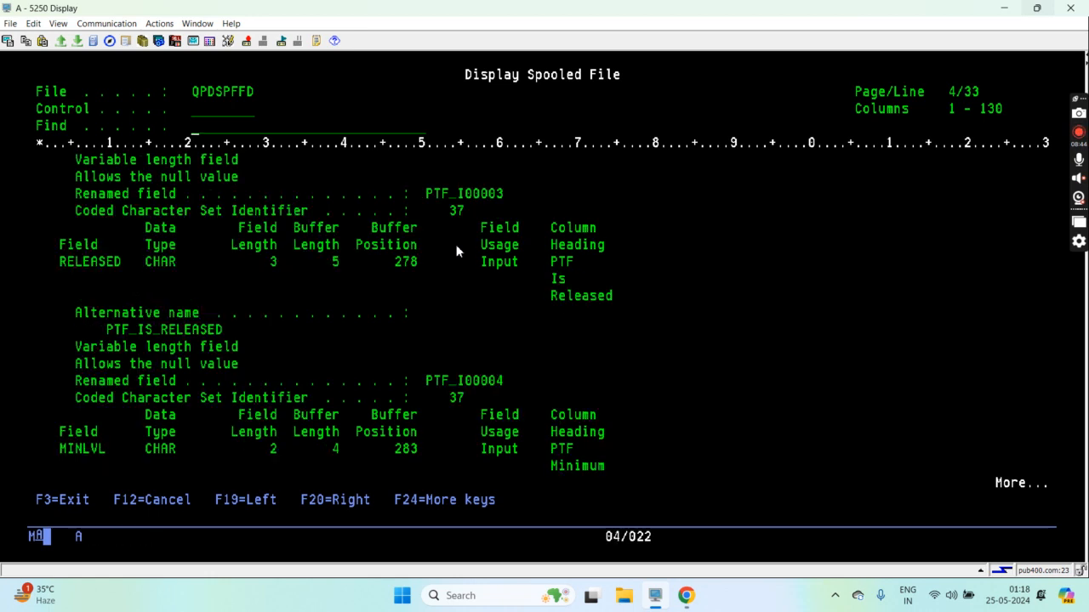
Read the remaining PTF_INFO fields through CRTTIME and return to the MAY2024 member list.
scroll("down", 3)
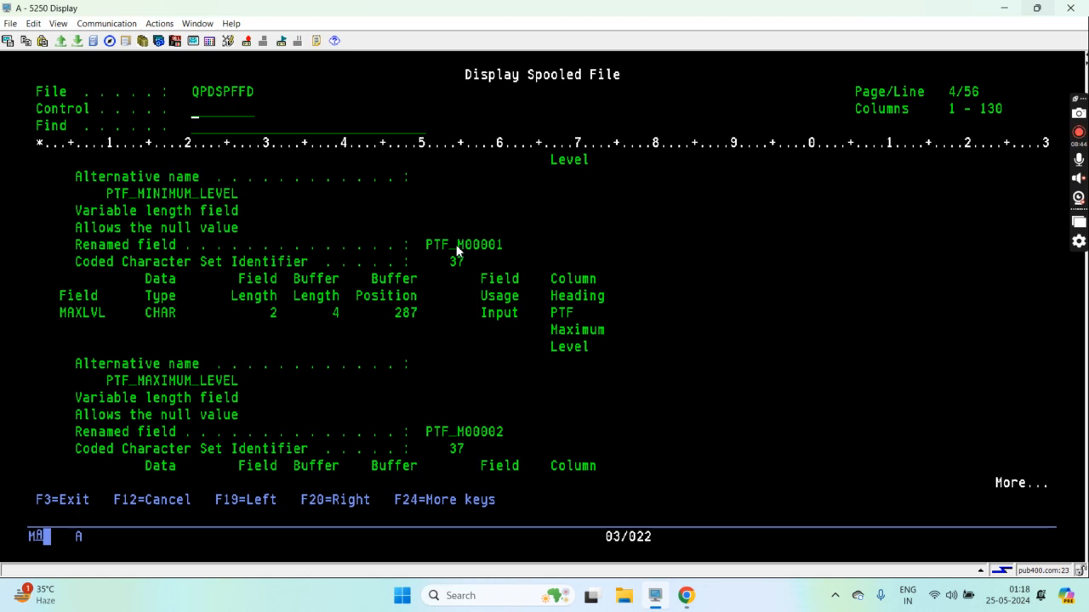
key("PageDown")
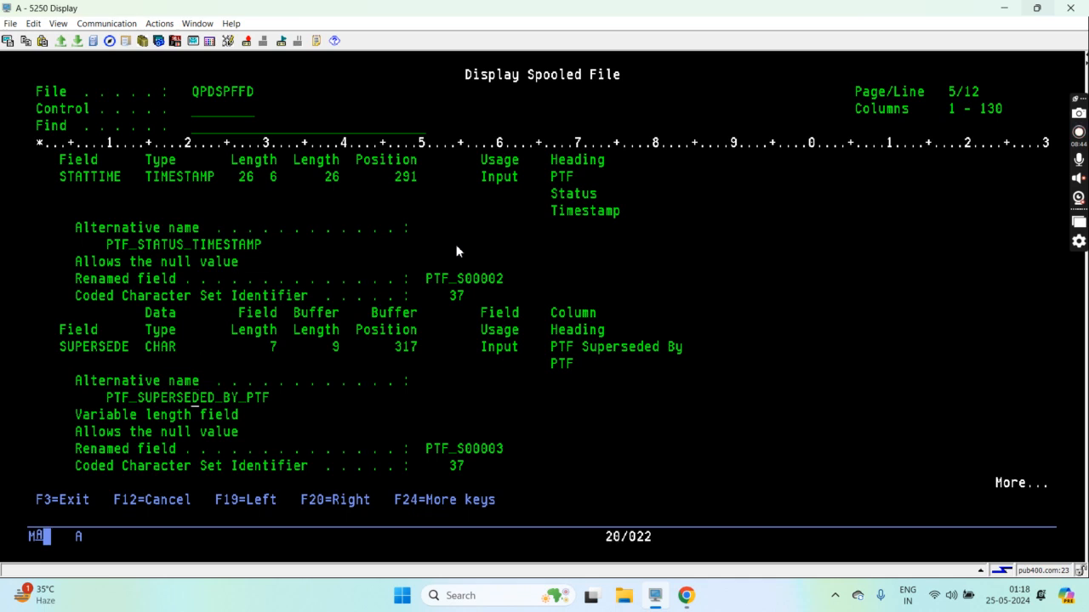
scroll("down", 3)
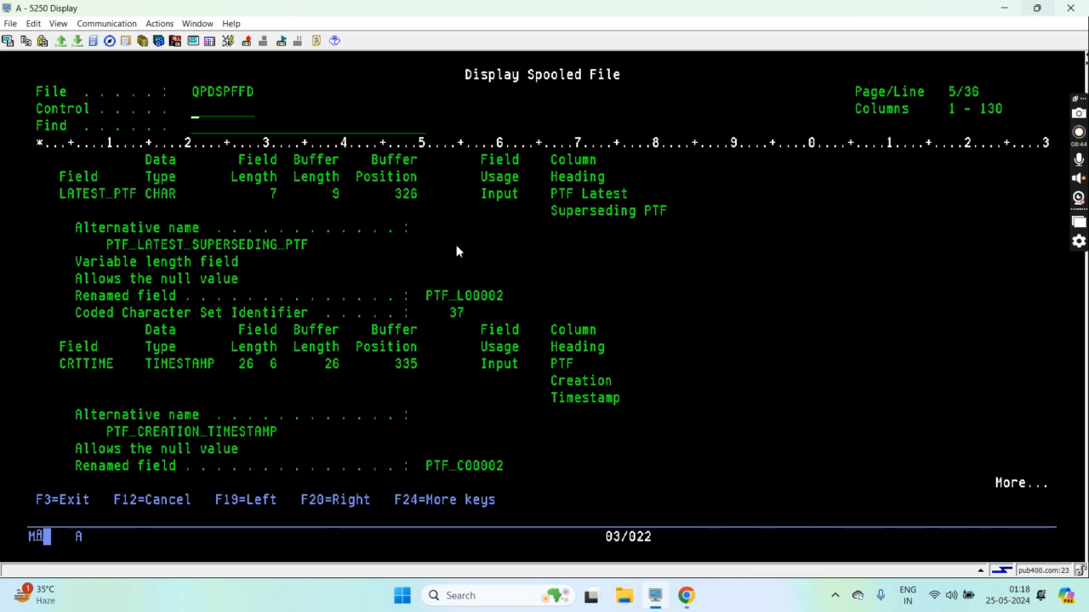
scroll("down", 3)
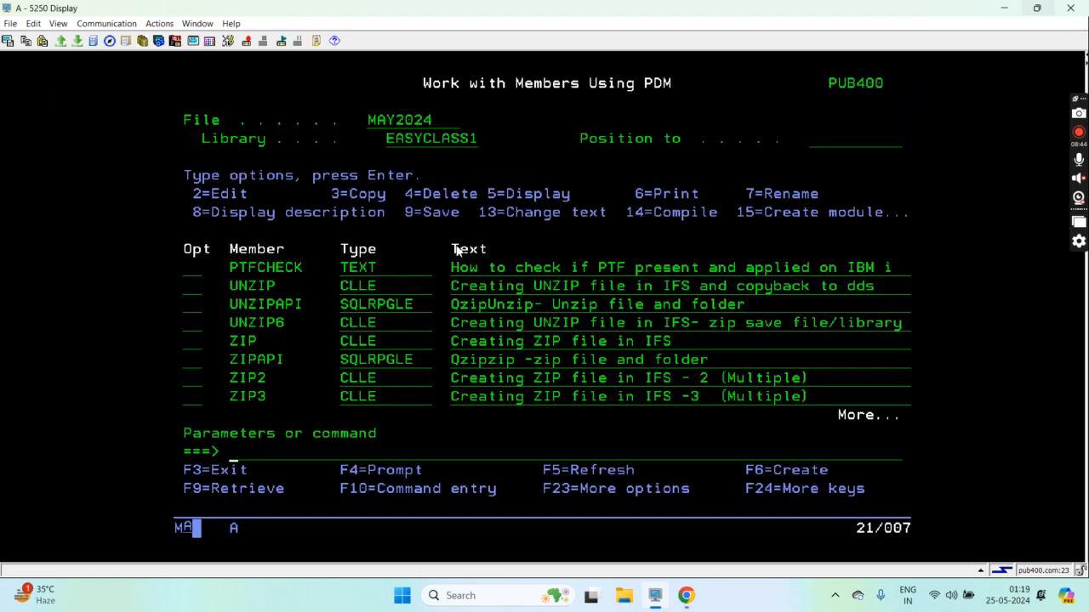
type("wrk")
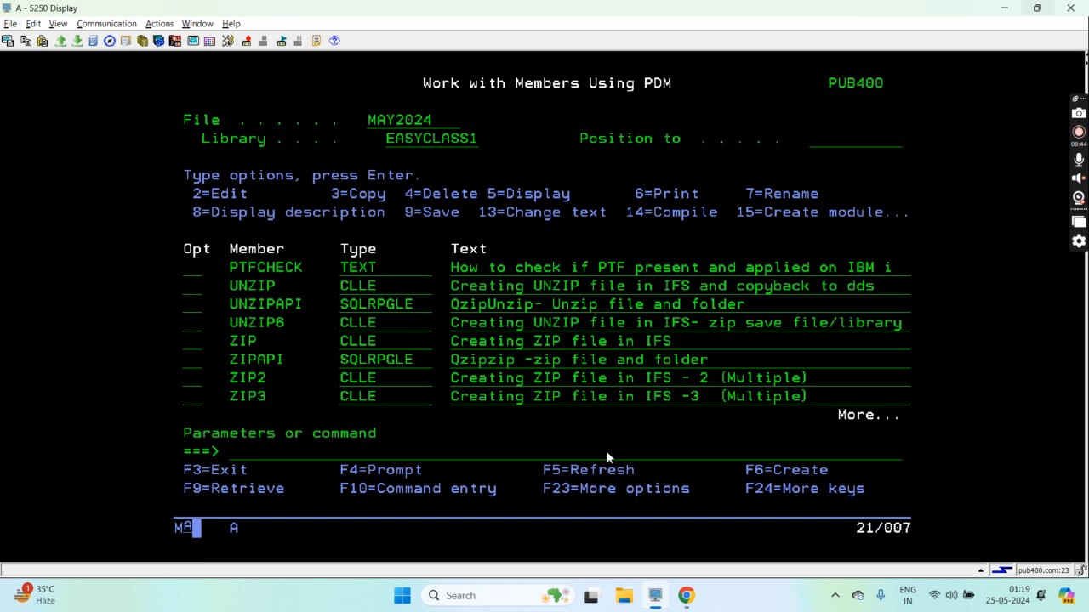
mouse_move(1021, 106)
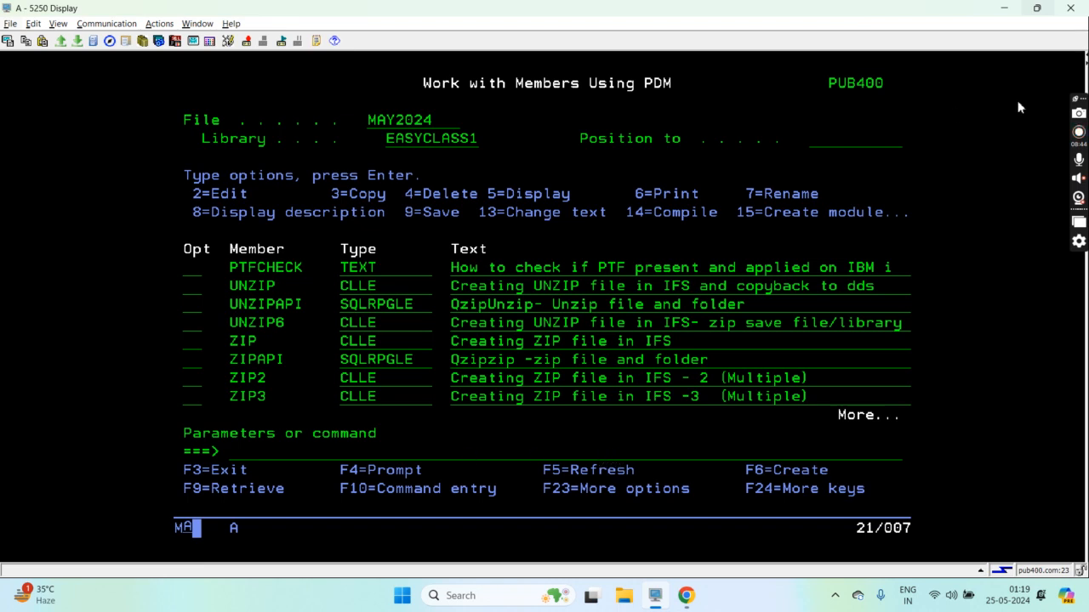